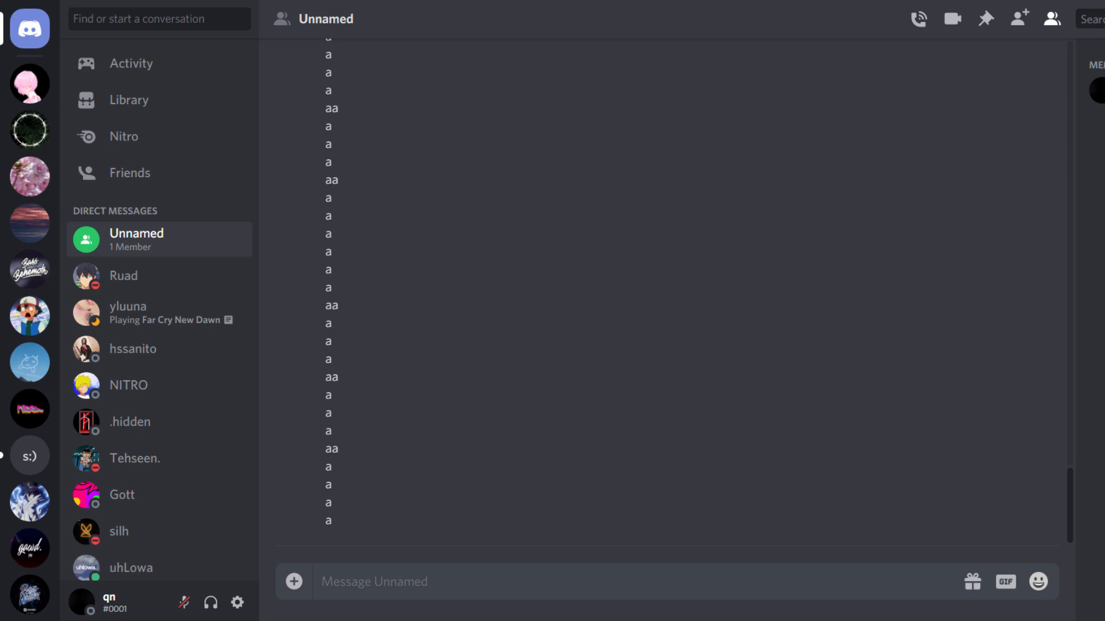
mouse_move(778, 545)
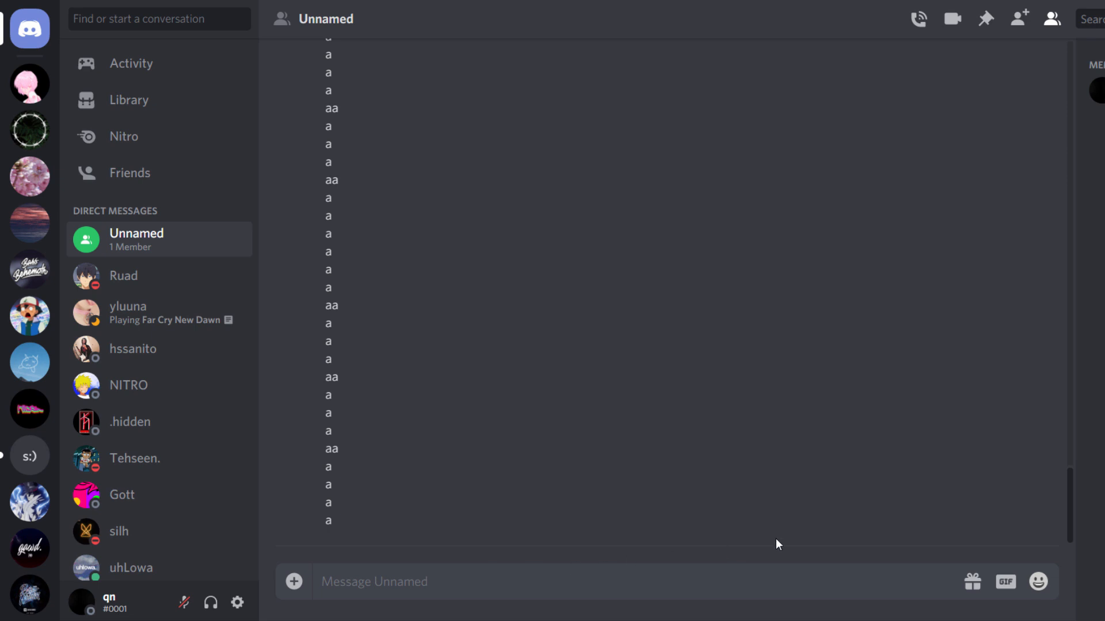
mouse_move(237, 603)
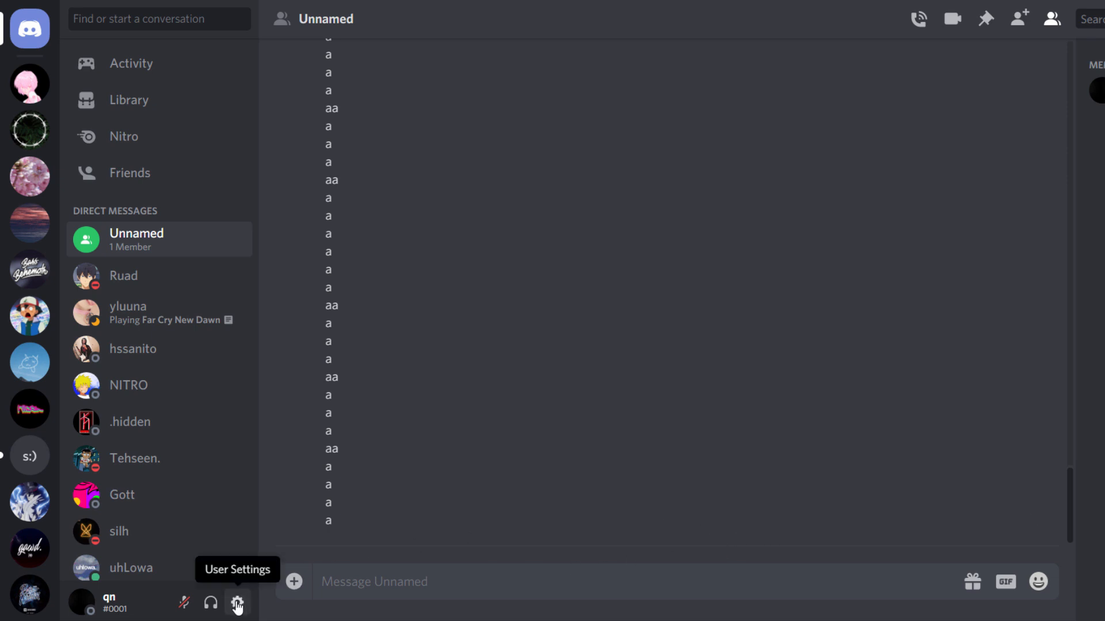
Enable Developer Mode under Appearance > Advanced in User Settings
left_click(238, 603)
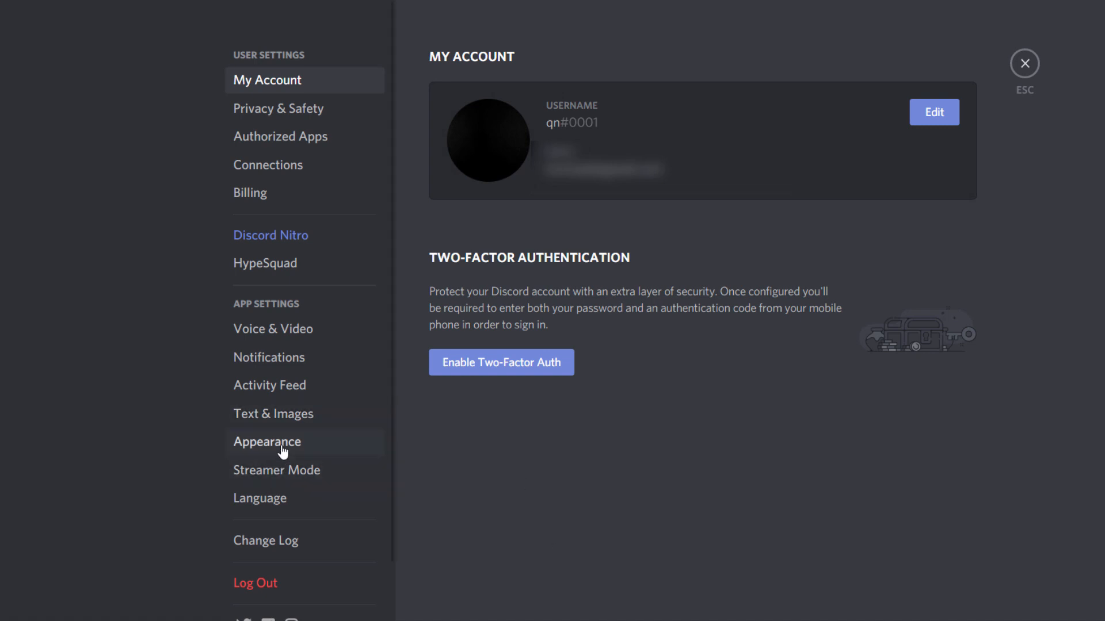
left_click(267, 442)
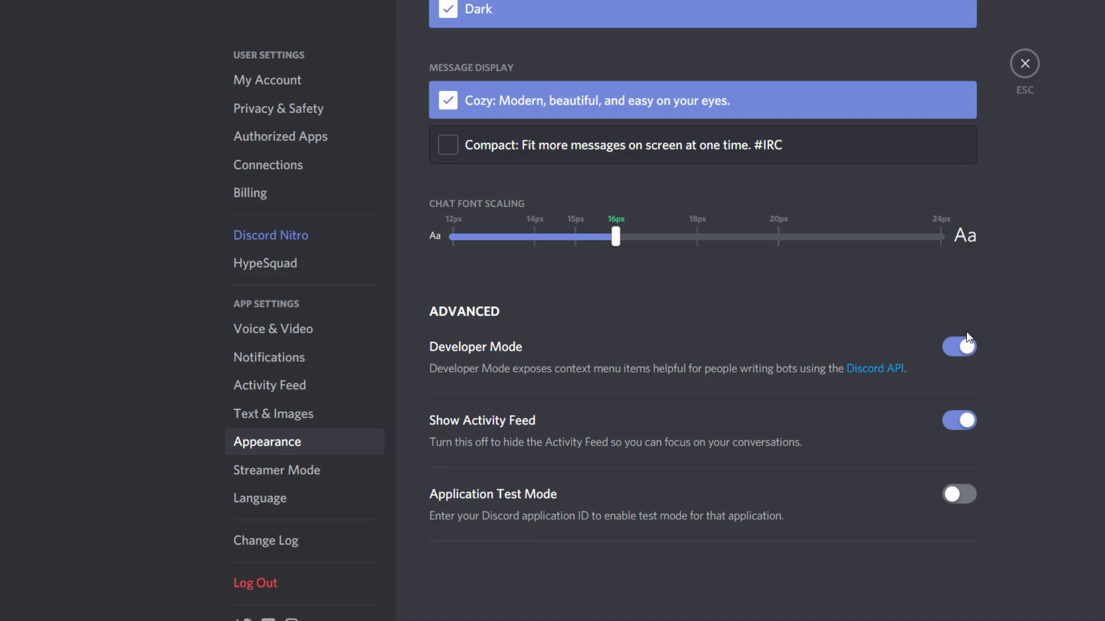
left_click(1024, 64)
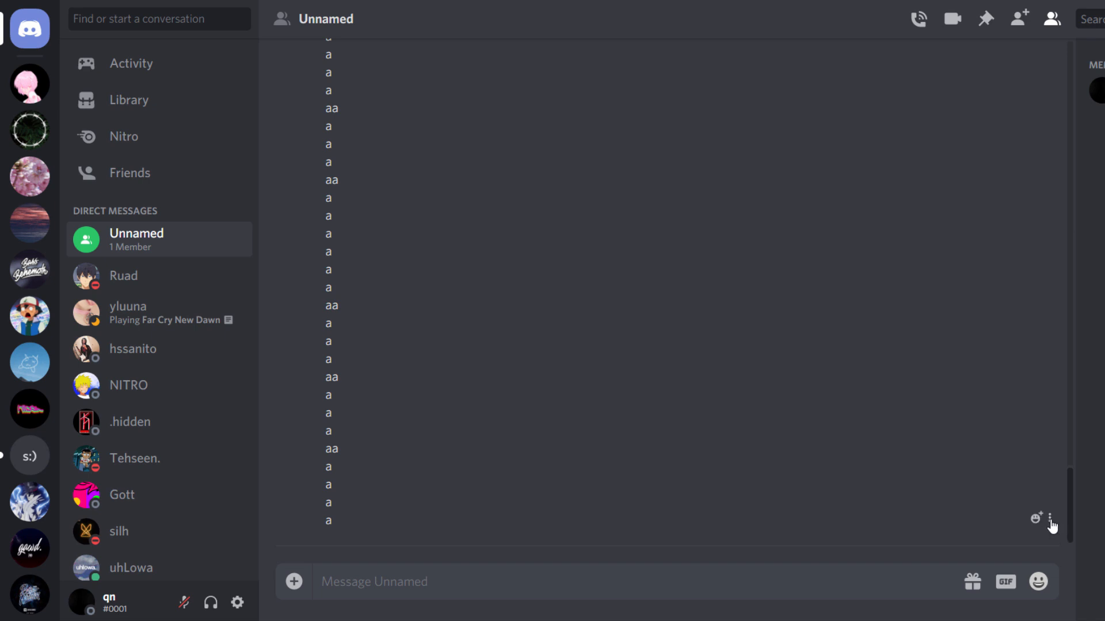
mouse_move(1058, 454)
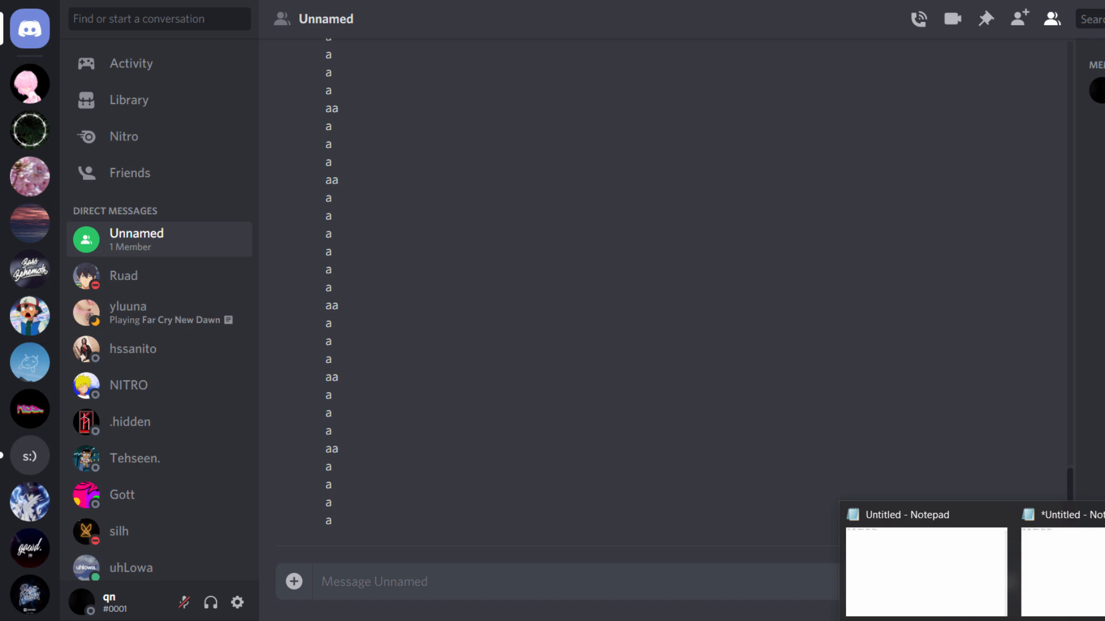
Bring up a Notepad window to hold the copied last-message ID
left_click(1051, 518)
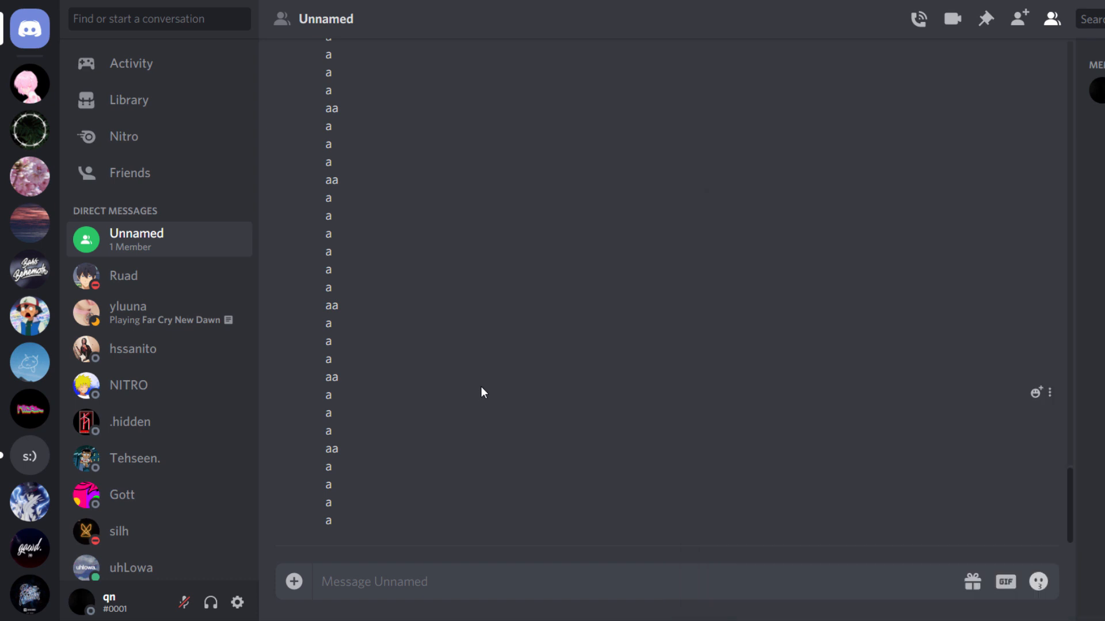
mouse_move(561, 235)
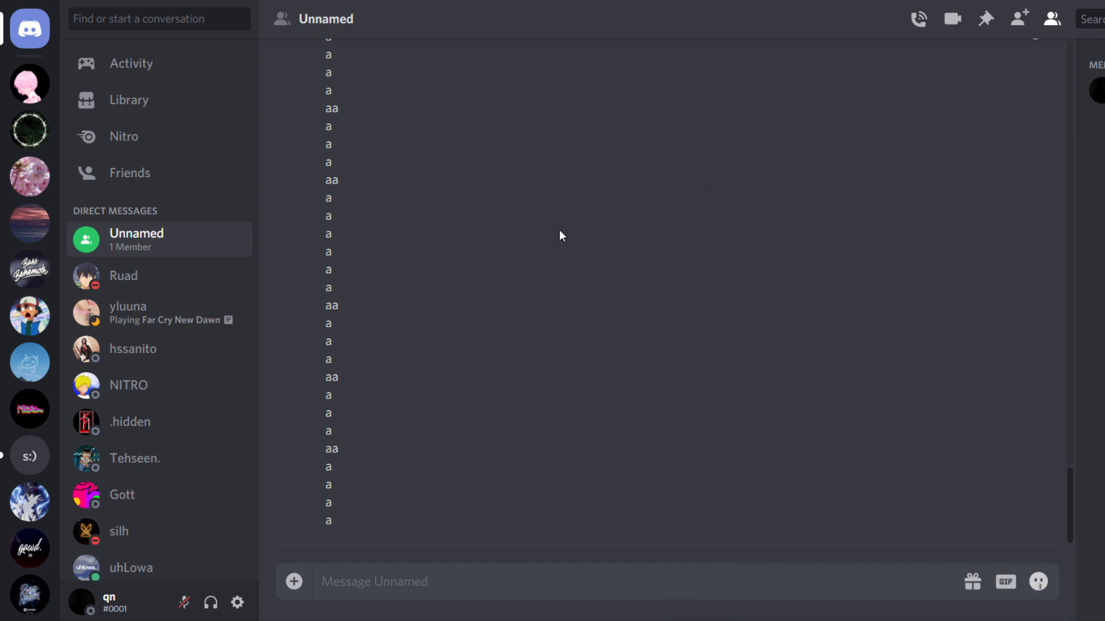
mouse_move(651, 3)
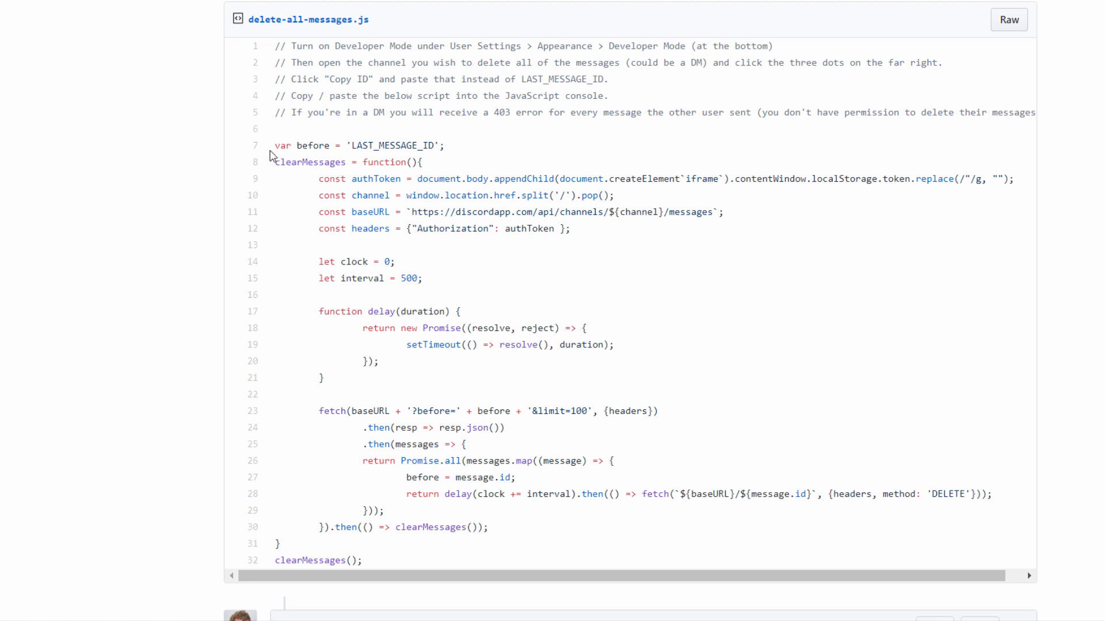
mouse_move(273, 153)
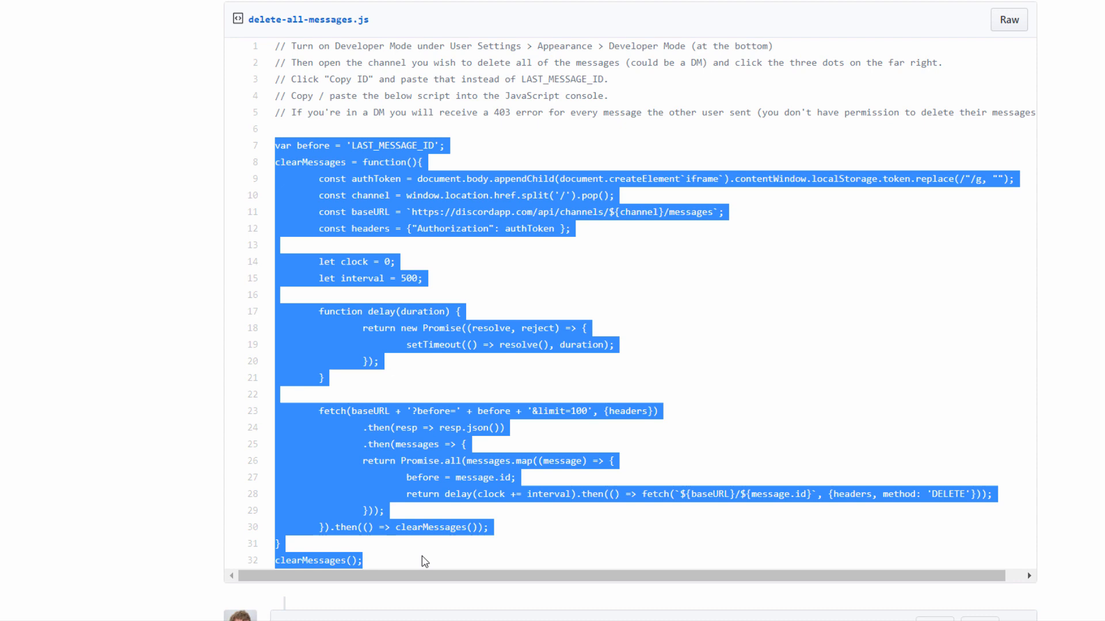
mouse_move(651, 344)
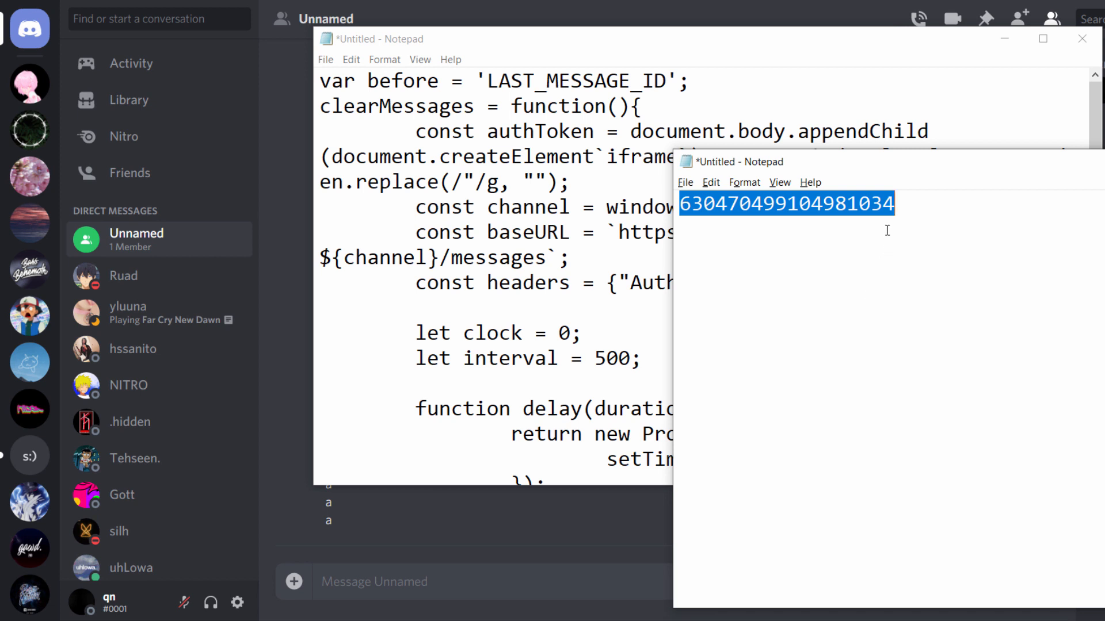
mouse_move(507, 67)
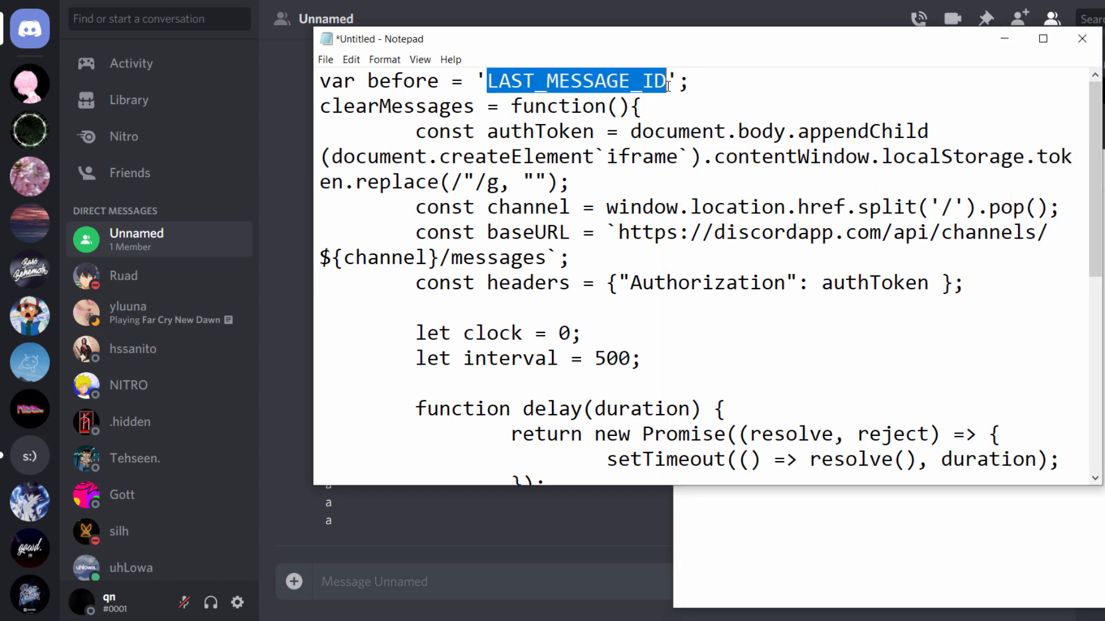
type("630470499104981034")
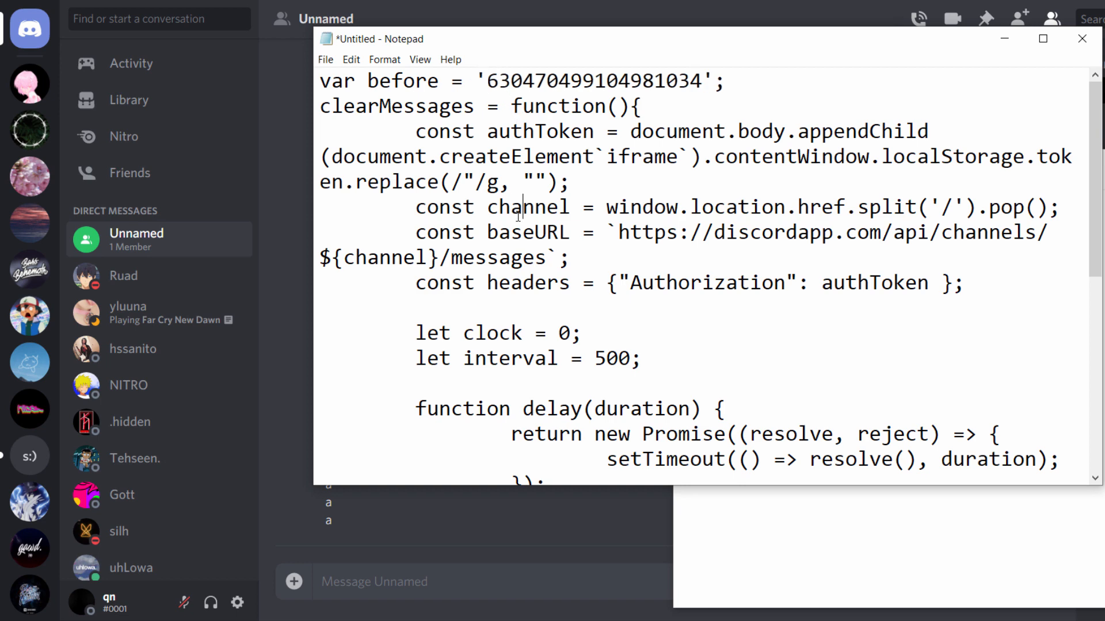
scroll("down", 3)
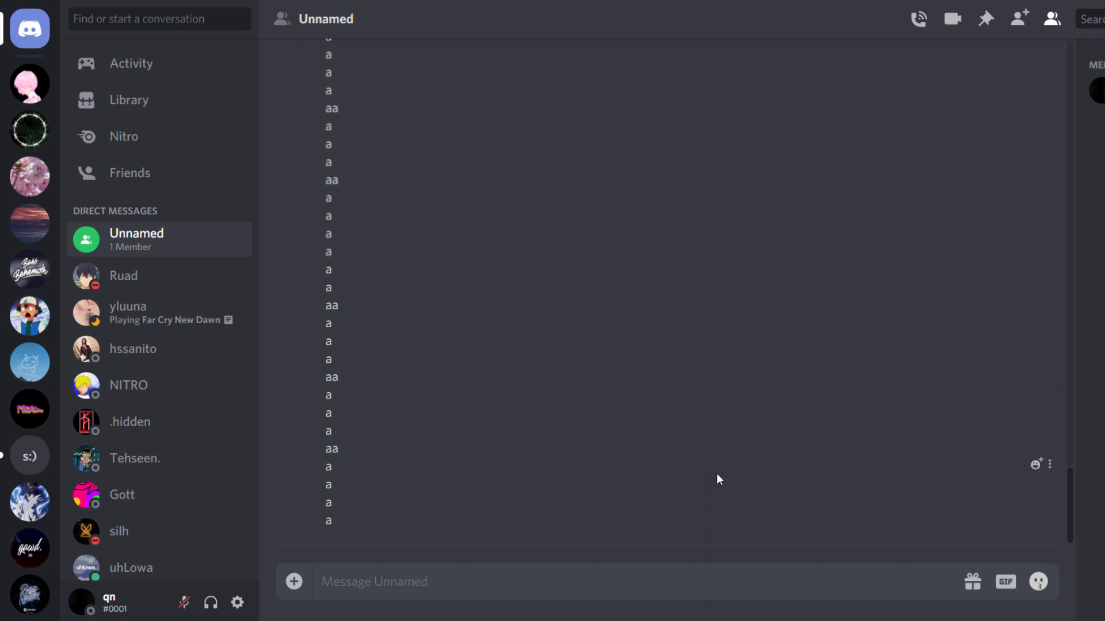
Run the pasted mass-delete script in the DevTools console (F12), returning undefined
key("F12")
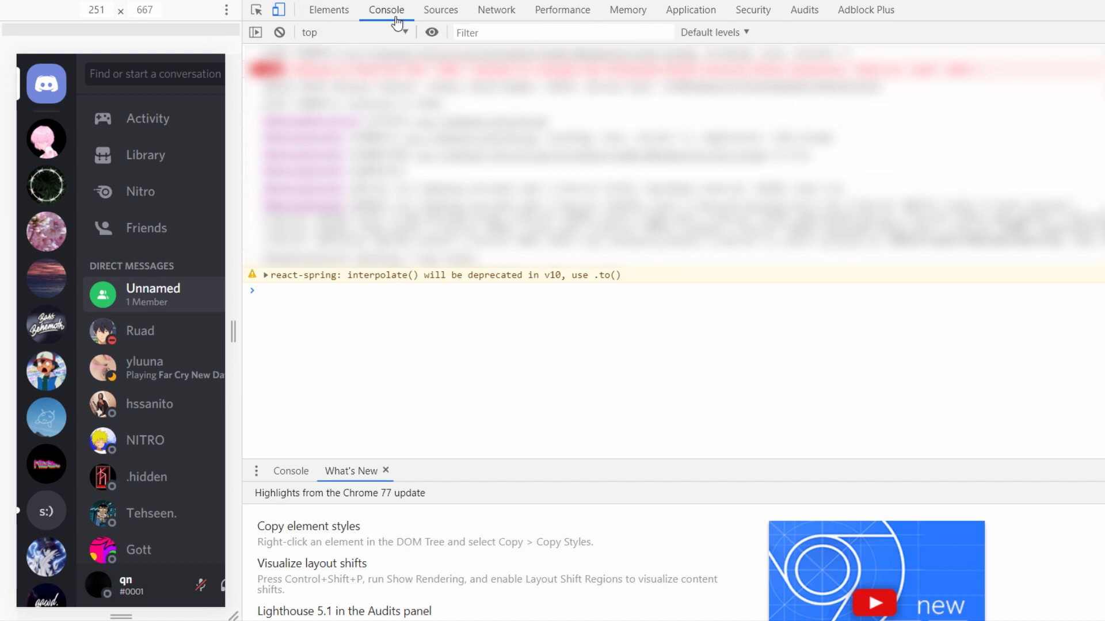
mouse_move(341, 307)
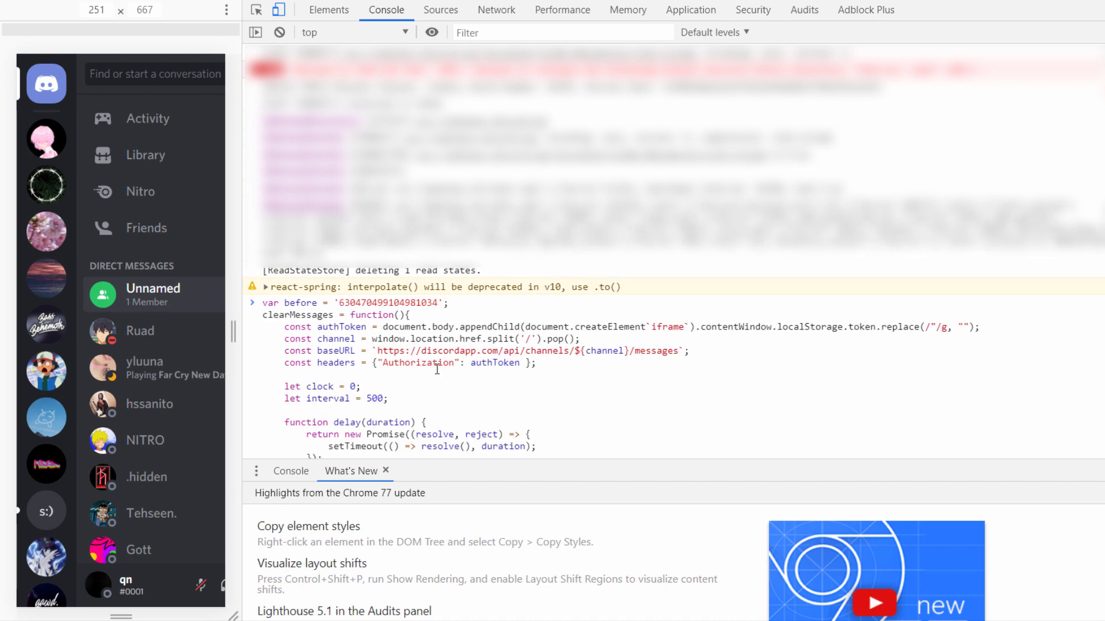
scroll("down", 3)
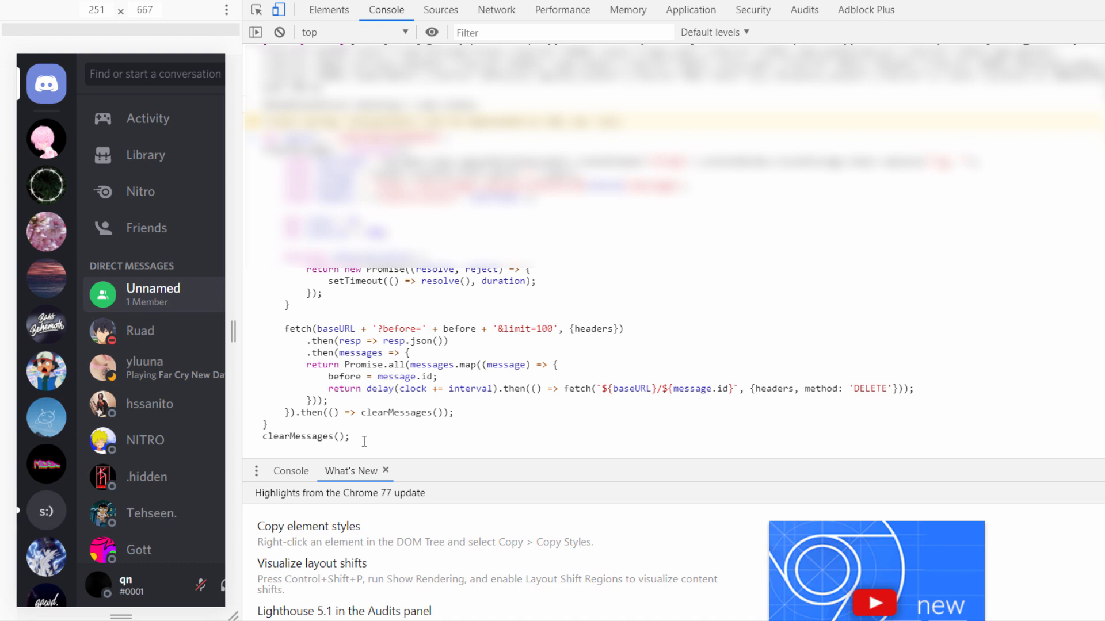
key("Return")
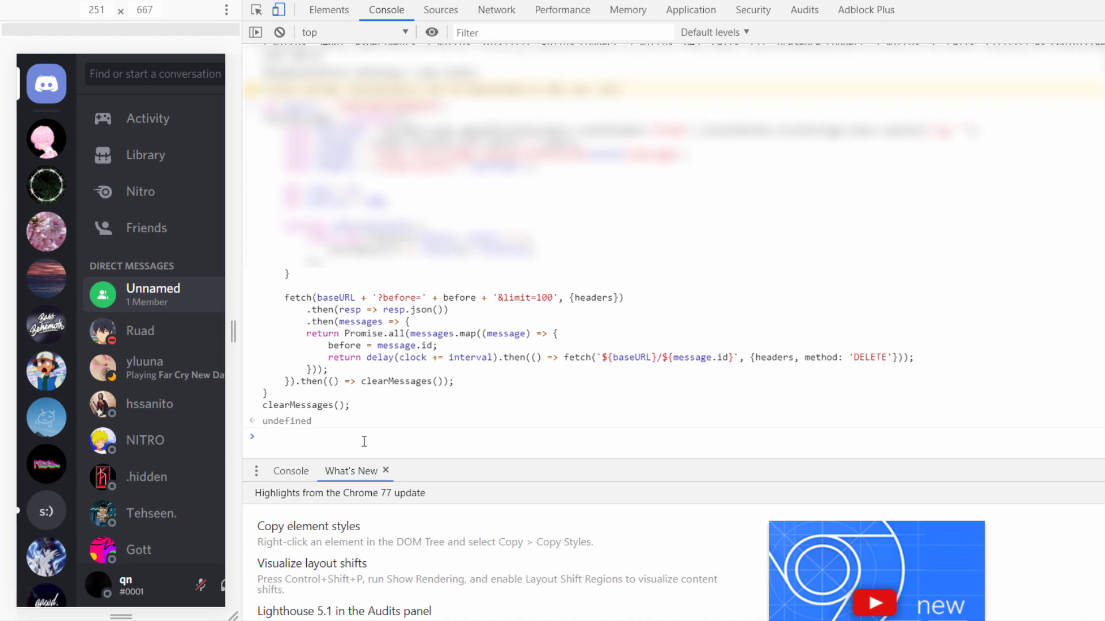